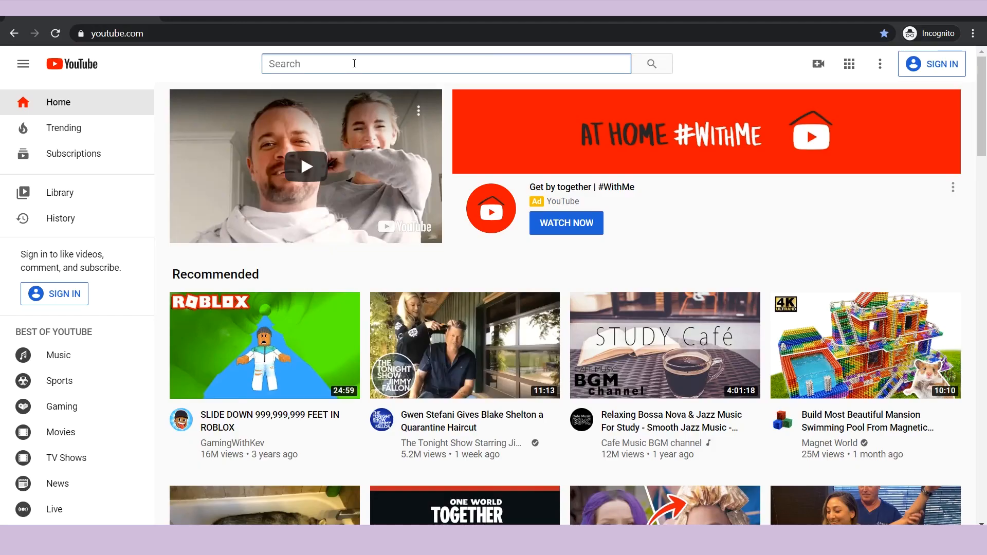
- Search YouTube for film and green screen overlays, open STARS GREEN SCREEN OVERLAY, and dismiss the popup
type("film overlay")
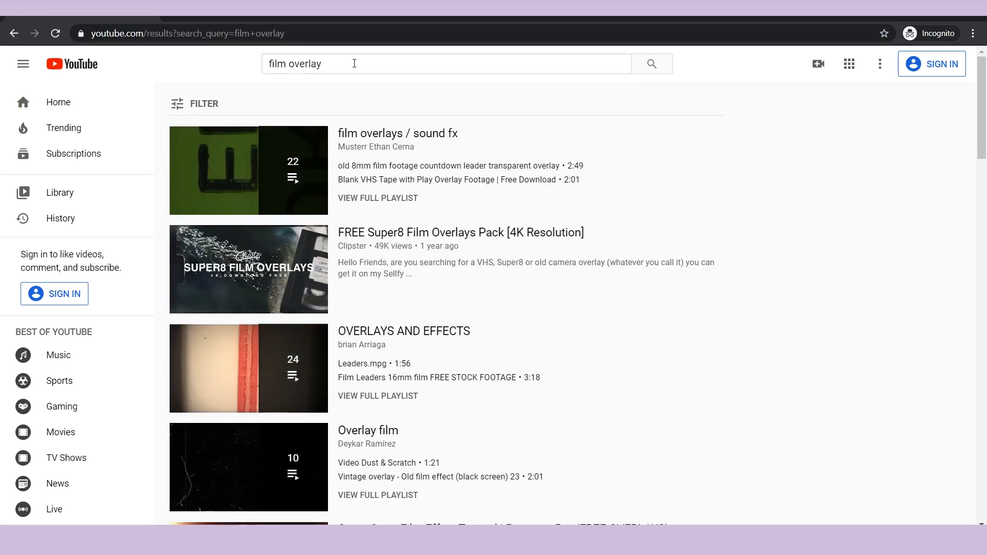
type("green screen")
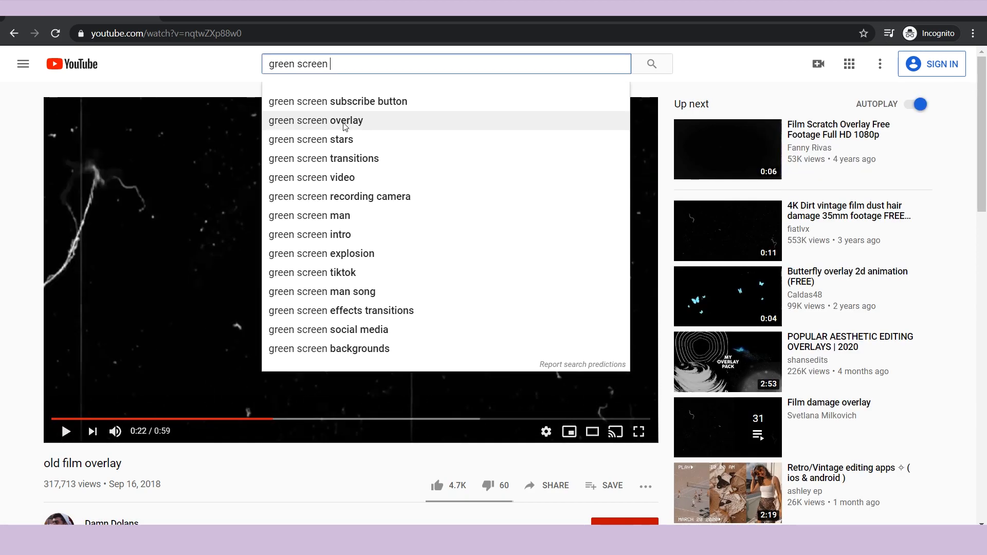
left_click(315, 120)
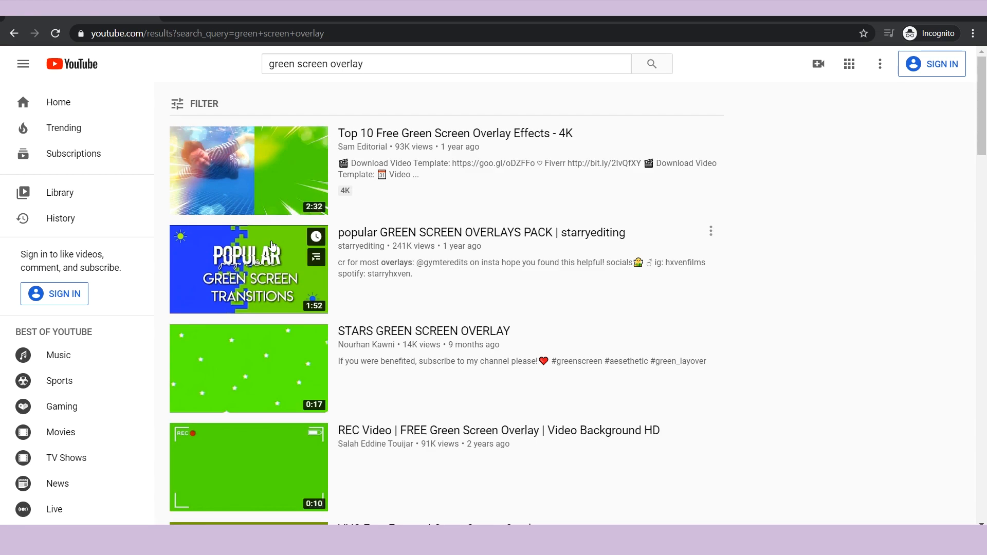
left_click(248, 368)
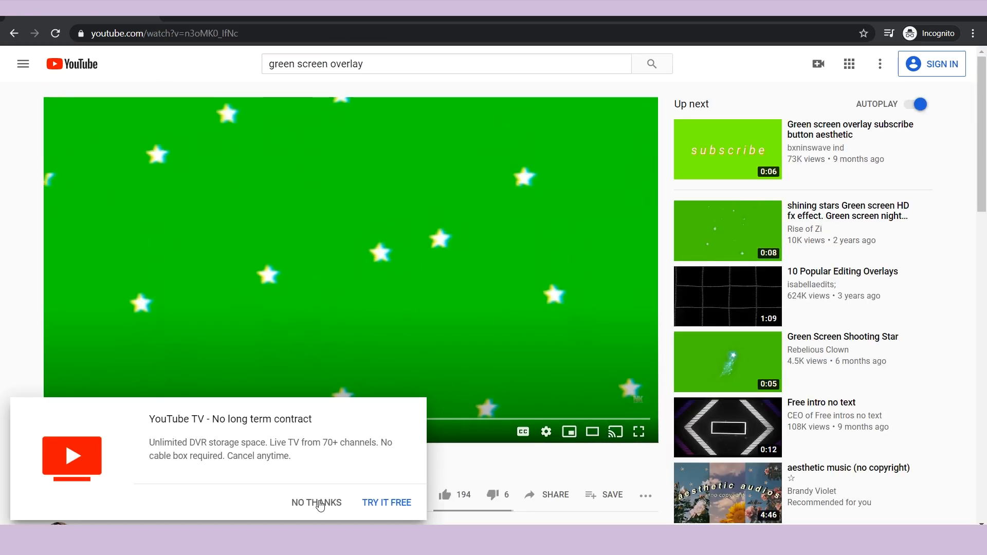
left_click(317, 502)
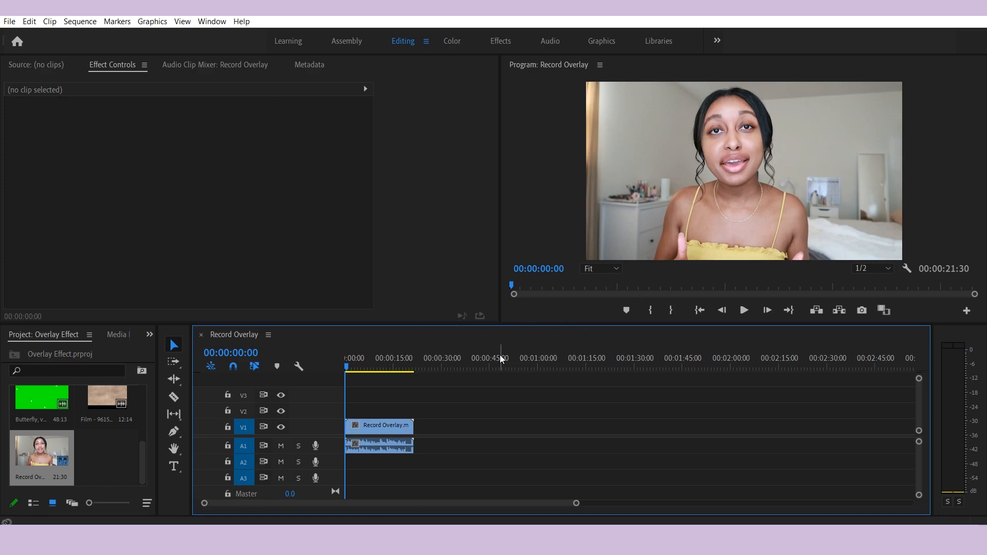
- Put star overlay.mp4 on V2 above the talking head and search the Effects panel for 'key'
left_click(743, 309)
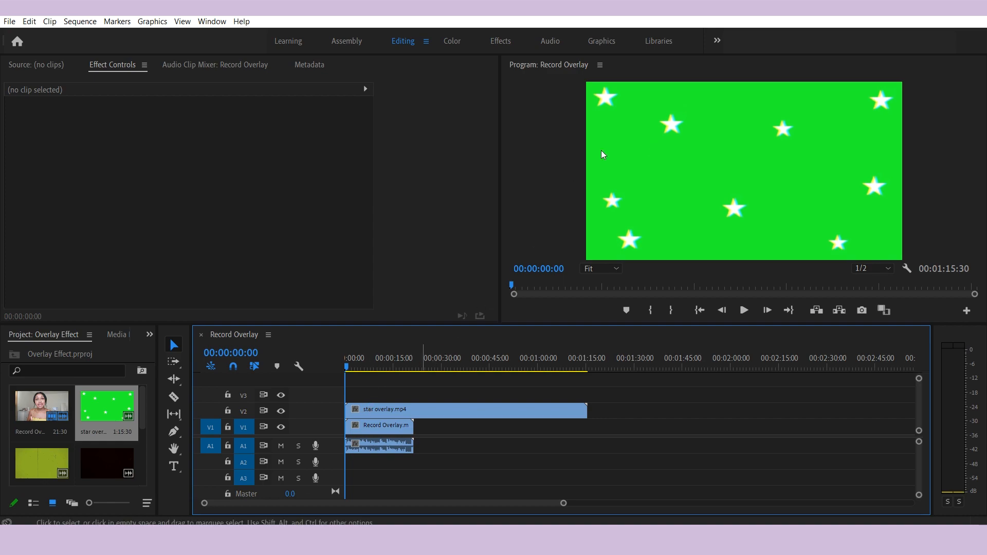
left_click(149, 334)
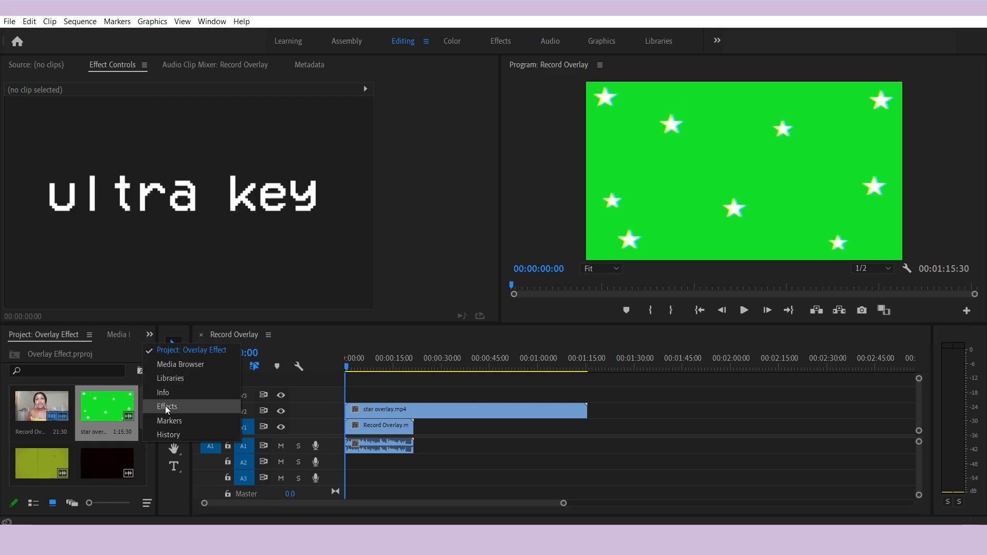
left_click(166, 406)
type("ultra")
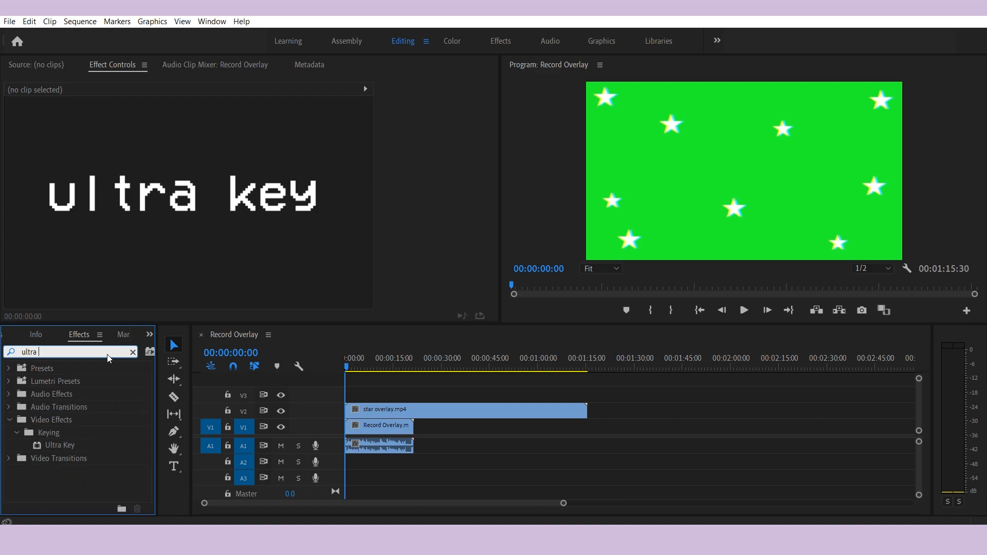
type("key")
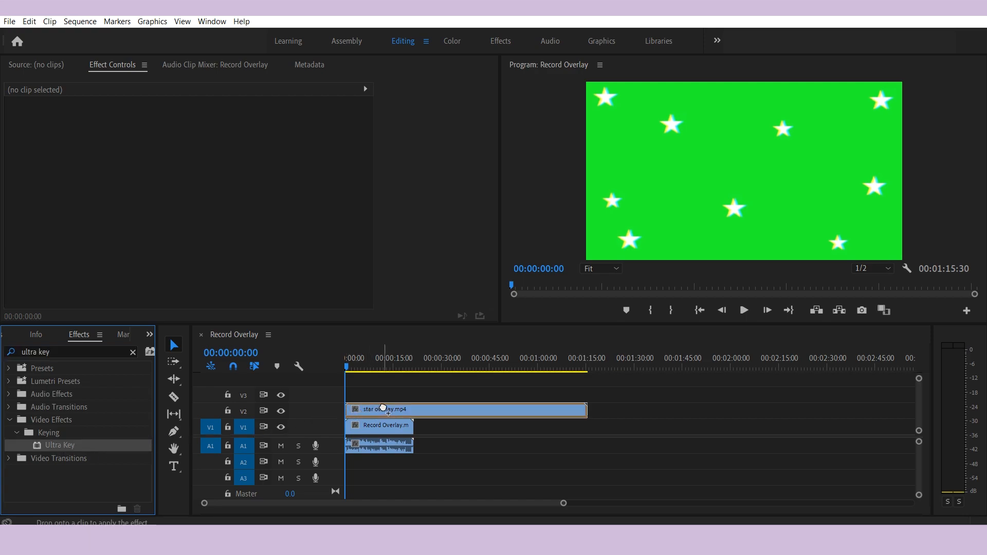
- Apply Ultra Key to the star overlay and sample its green background as the Key Color
left_click(466, 409)
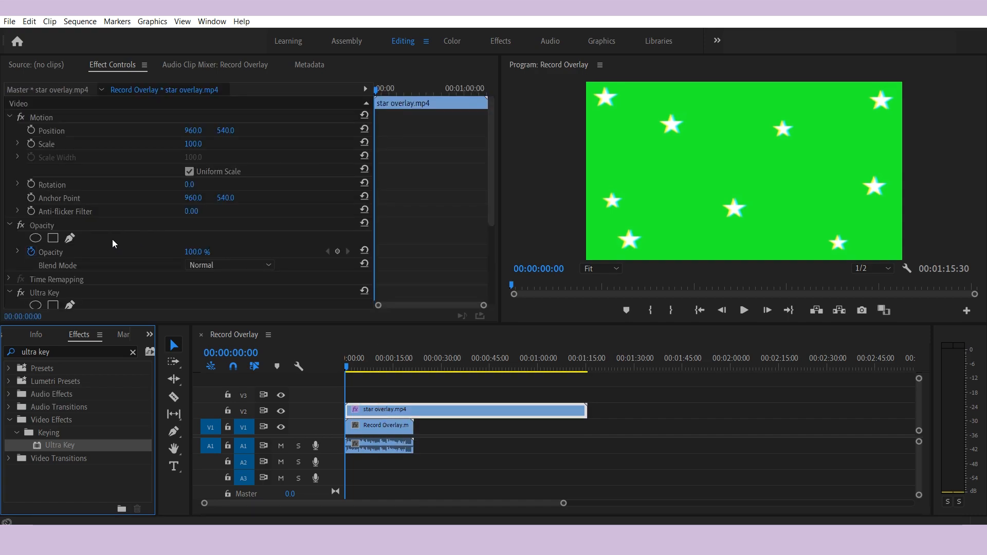
scroll("down", 3)
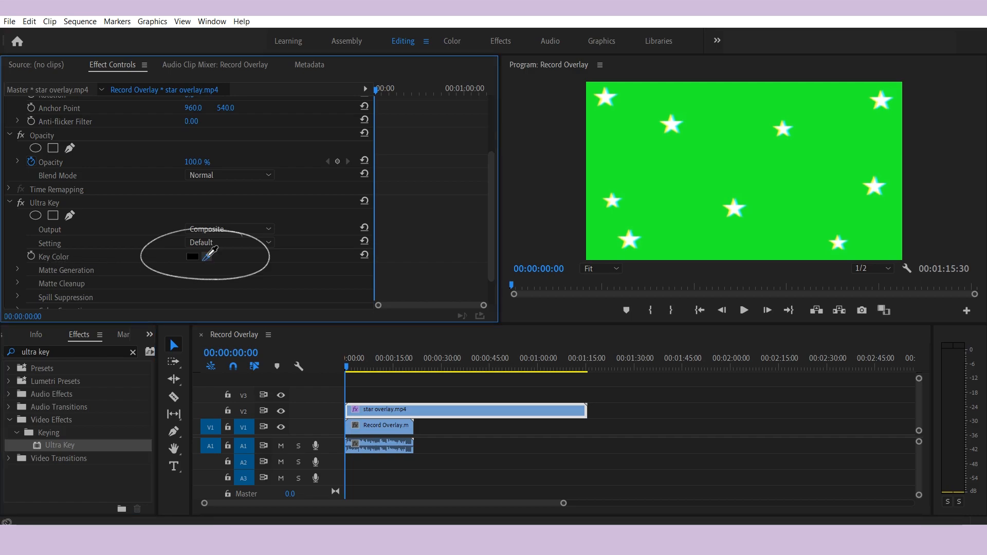
left_click(611, 195)
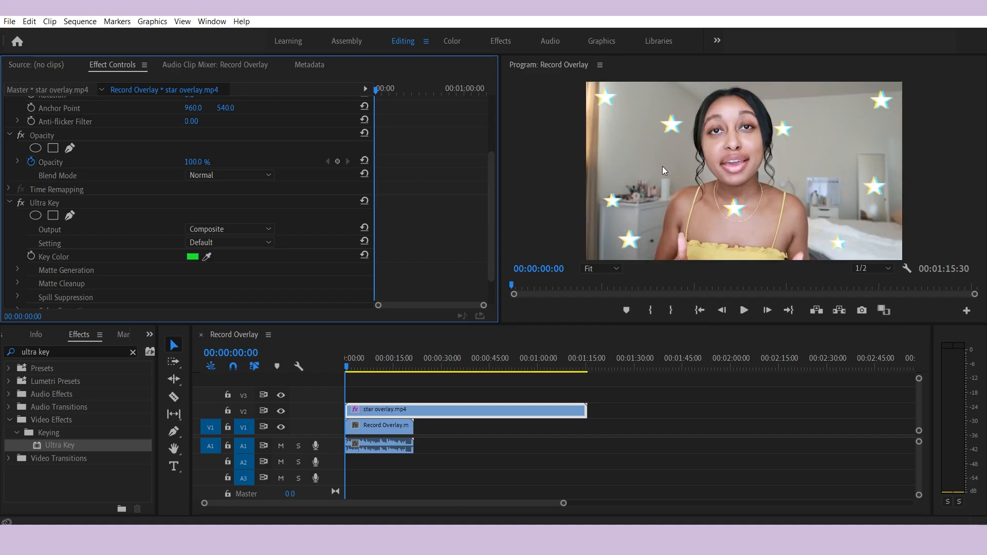
mouse_move(462, 308)
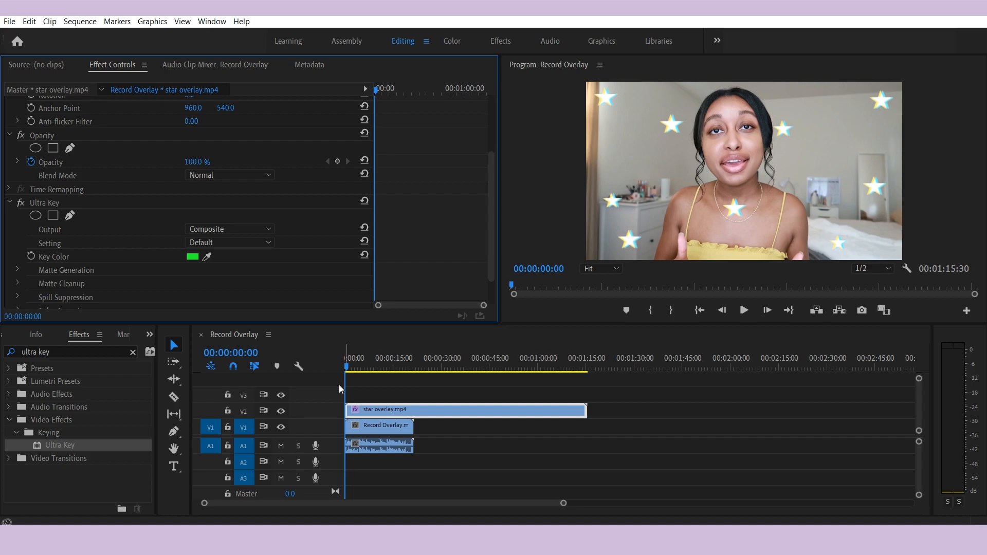
- Layer Film Grain Overlay.mp4 on V2 with its Opacity blend mode set to Overlay
left_click(743, 309)
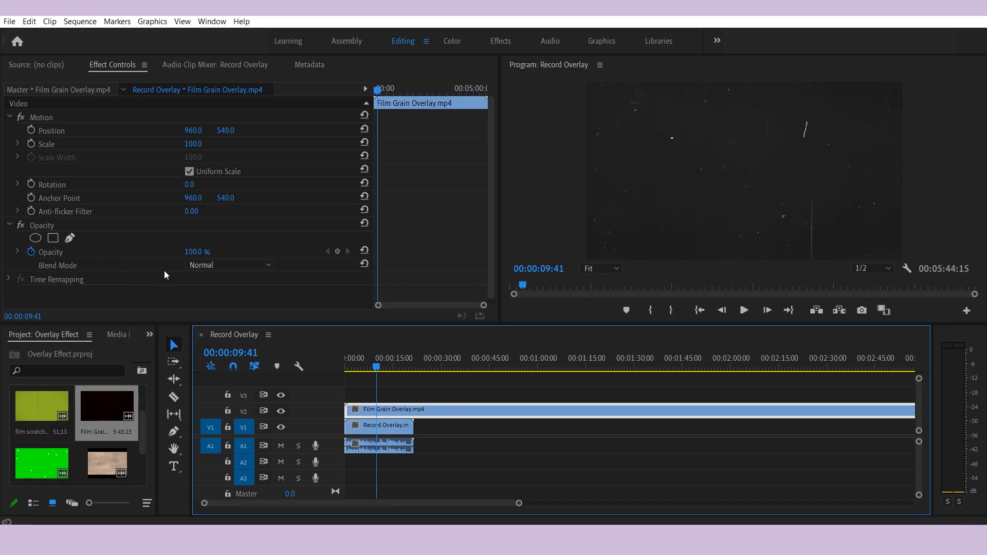
left_click(229, 265)
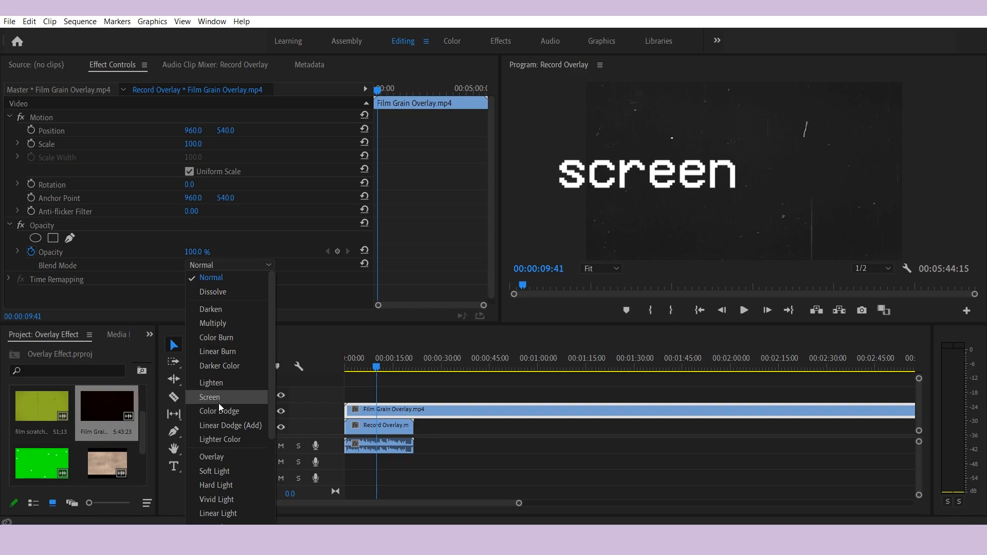
mouse_move(210, 457)
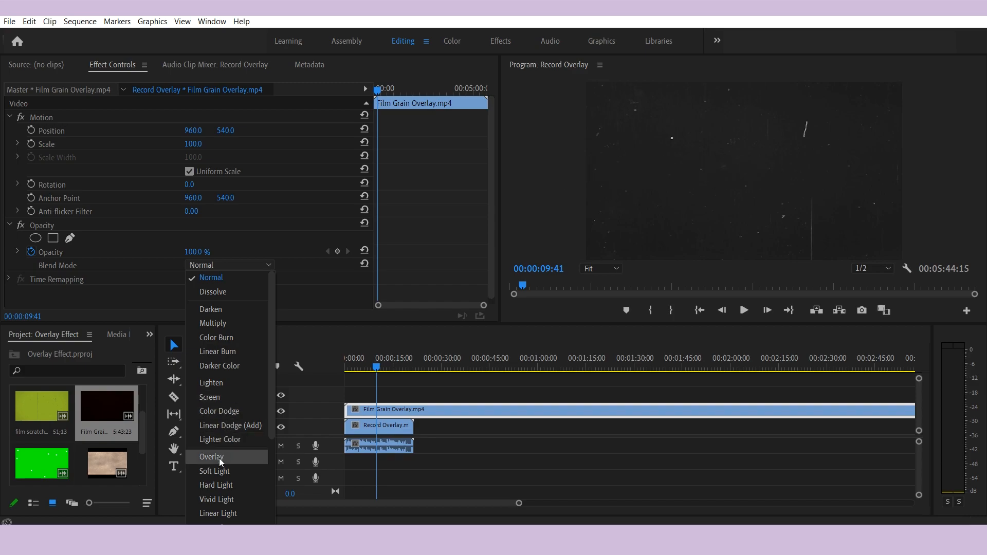
left_click(210, 397)
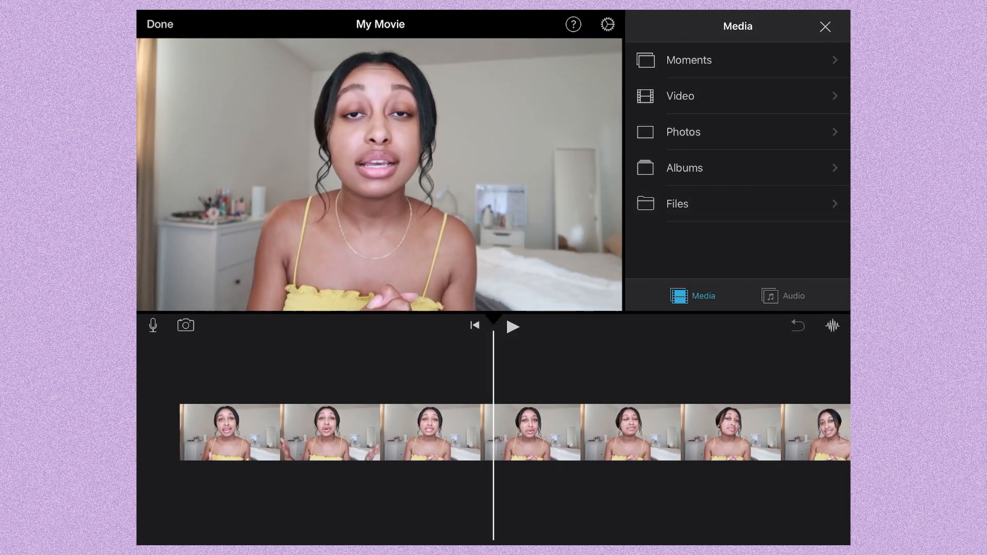
- In iMovie, select the star clip in Media and add it via More... as Green/Blue Screen
left_click(677, 203)
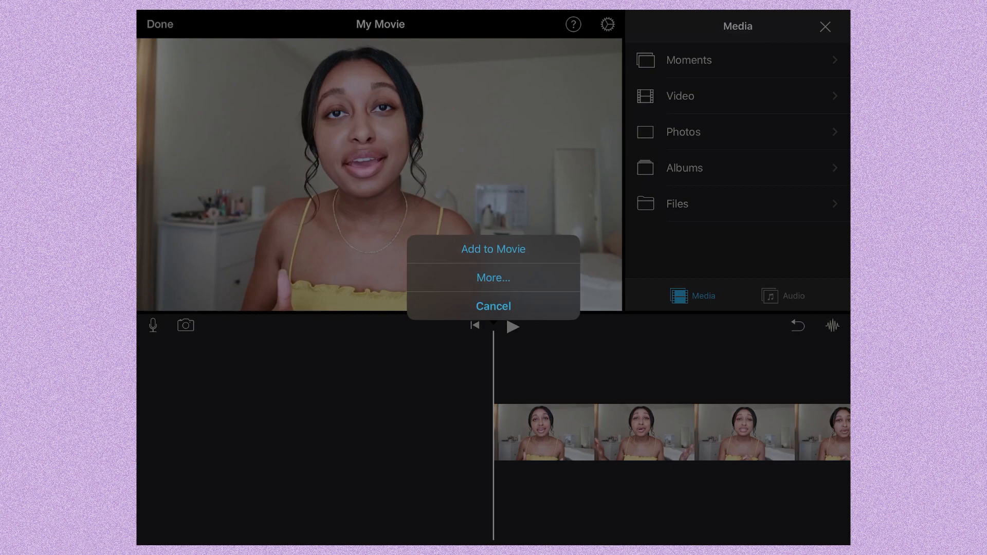
left_click(493, 306)
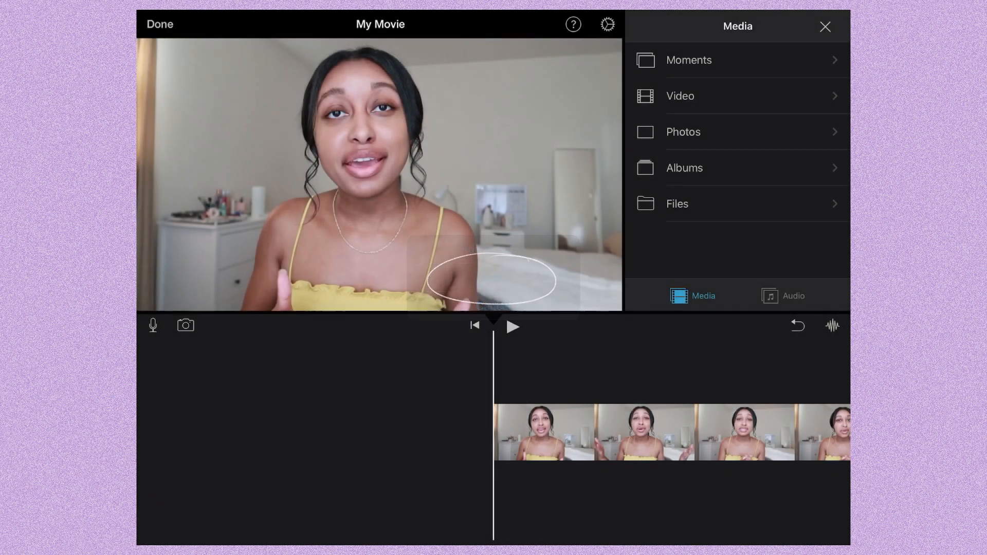
left_click(493, 280)
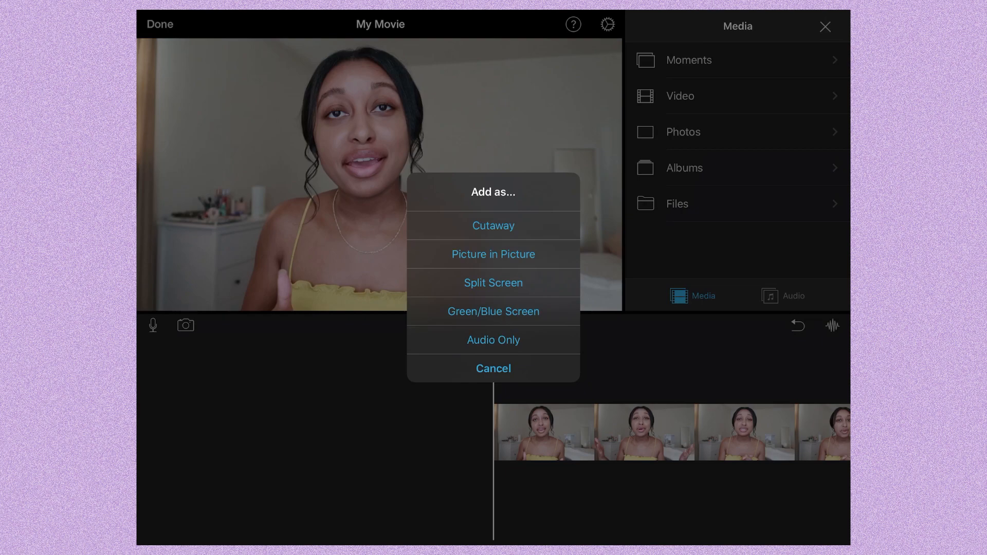
left_click(493, 311)
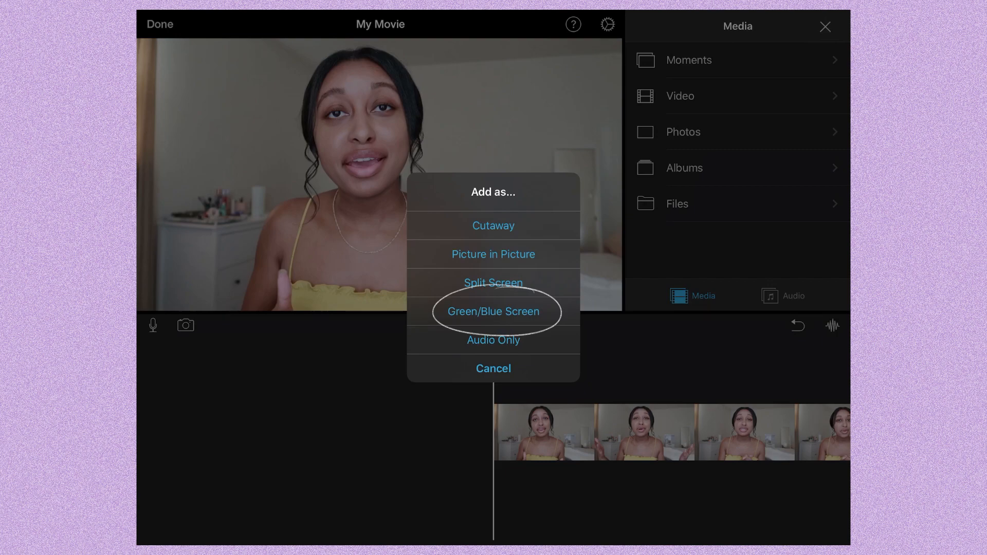
left_click(492, 311)
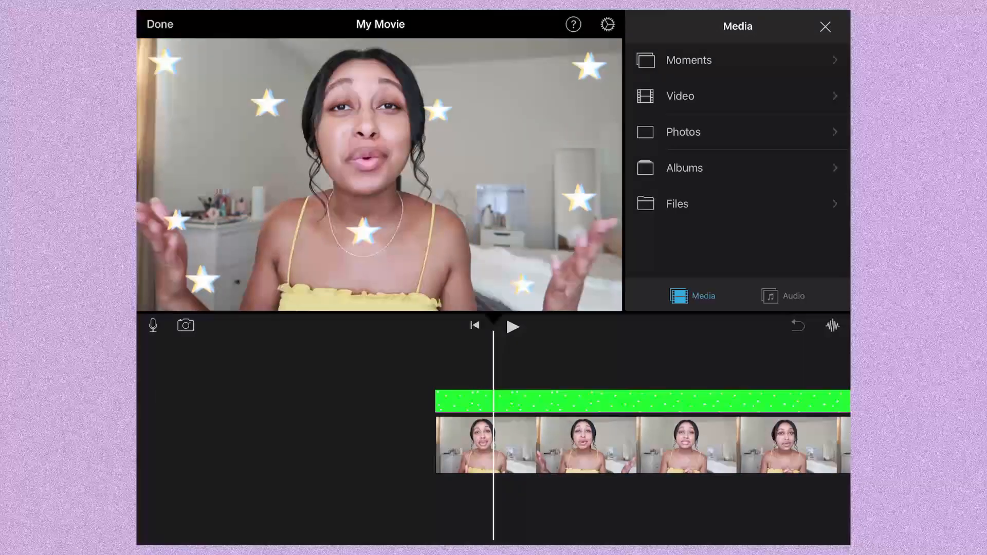
left_click(513, 326)
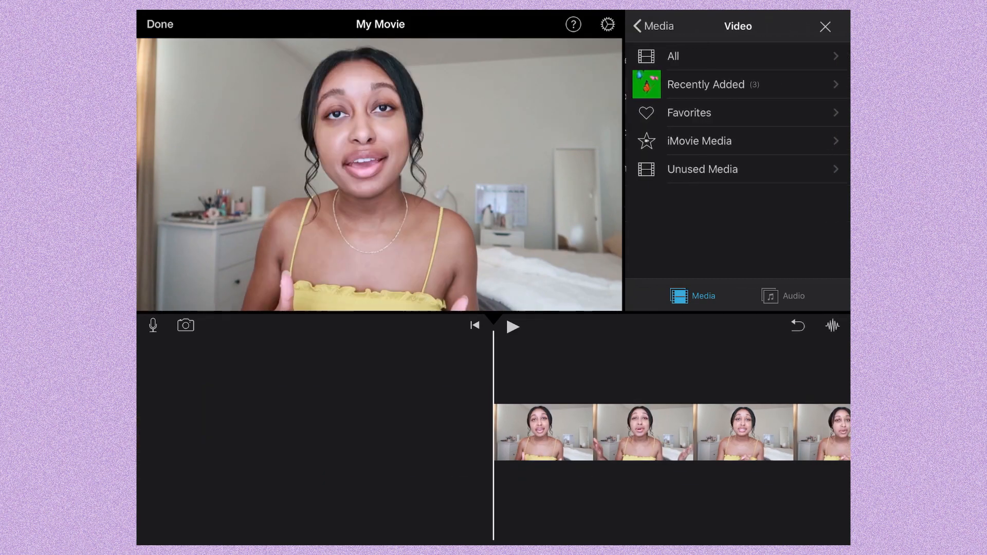
- Select the star green-screen clip under Video > All and show its ••• Add as options
left_click(673, 56)
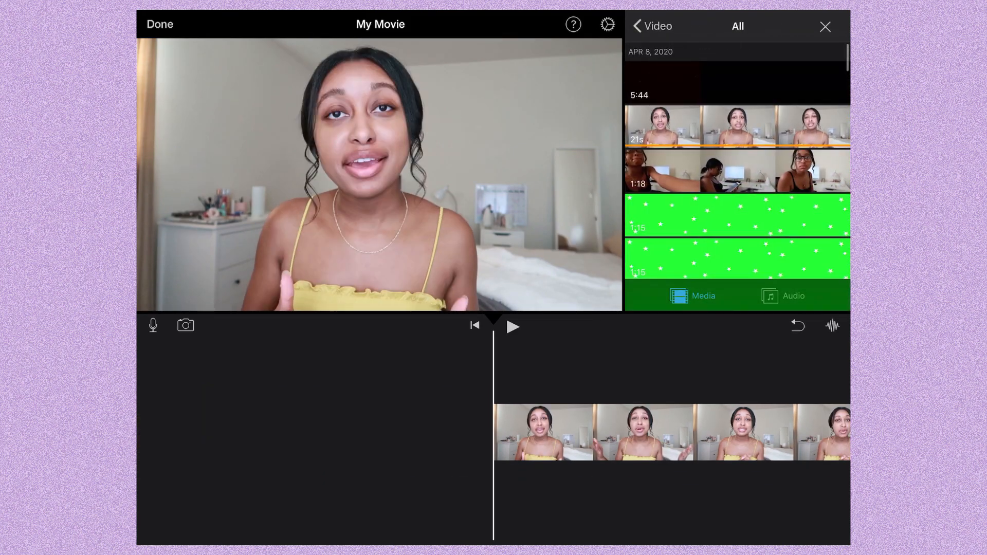
left_click(736, 213)
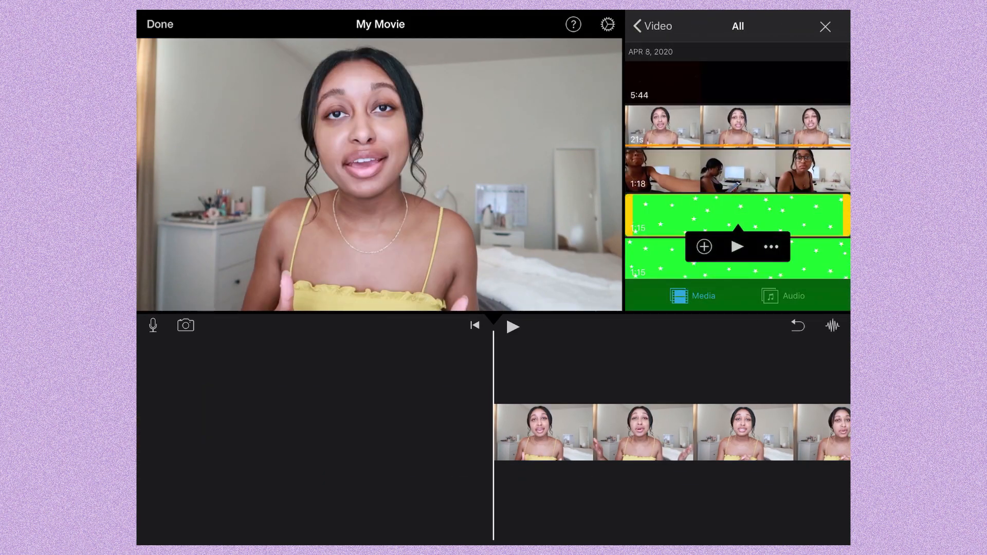
left_click(704, 246)
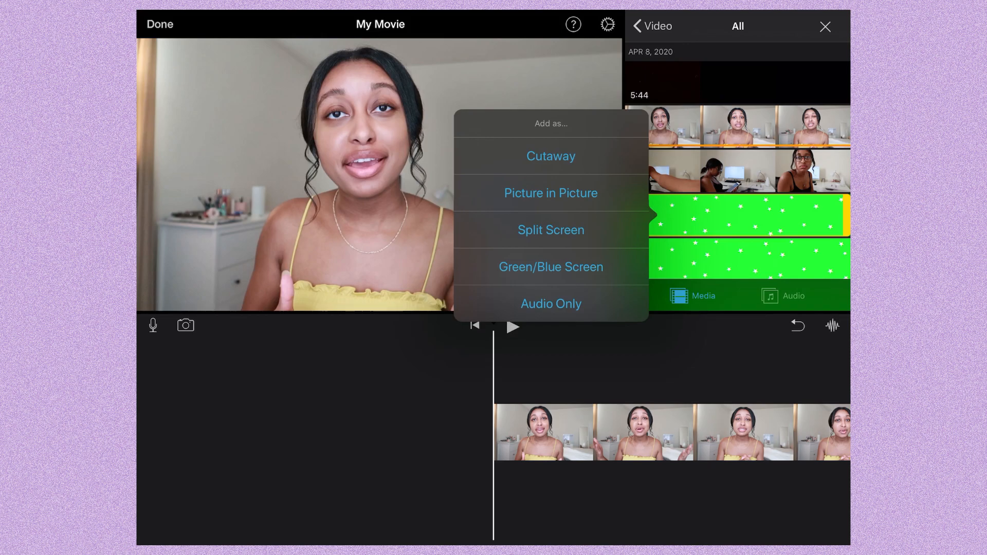